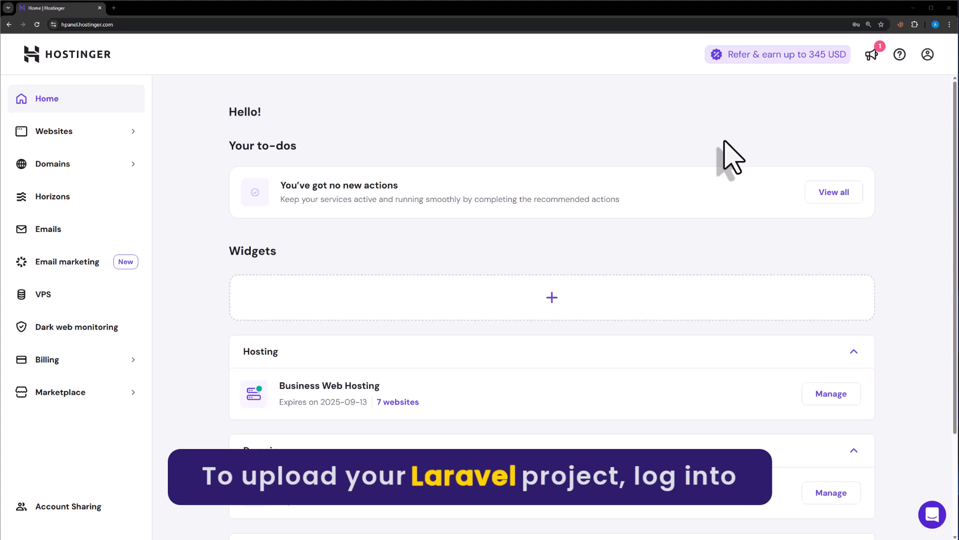
pyautogui.moveTo(638, 152)
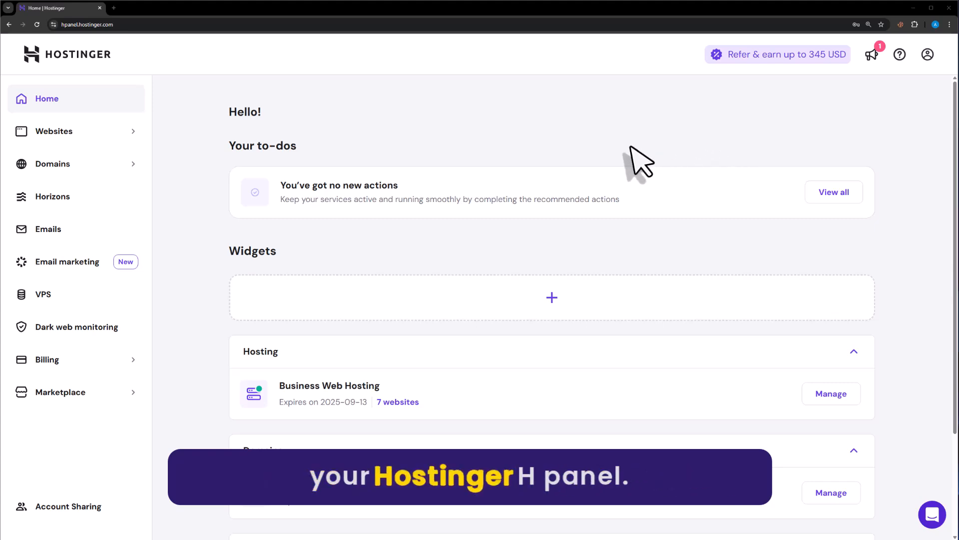
# Manage the Business Web Hosting plan, switch to newsite.atharweb.com and launch its file manager.
pyautogui.scroll(-3)
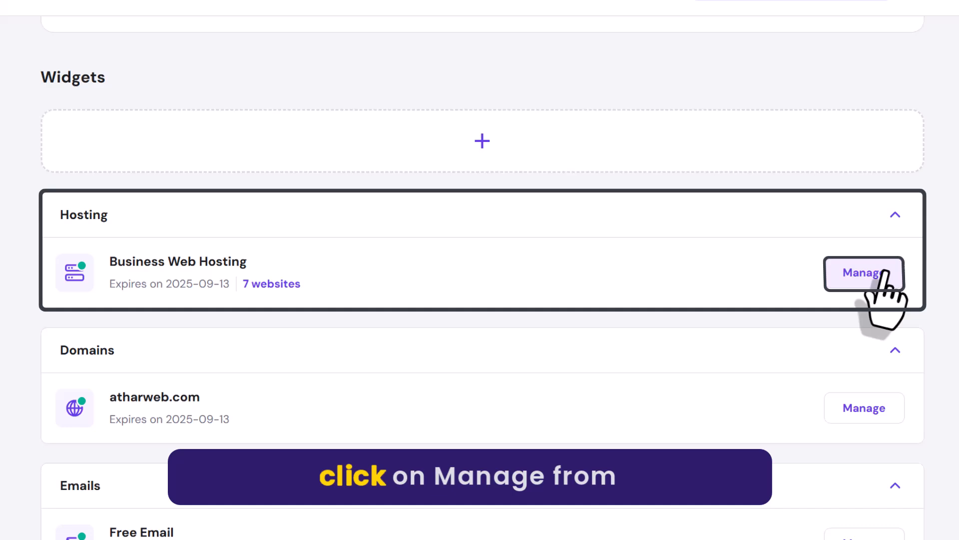
pyautogui.click(864, 273)
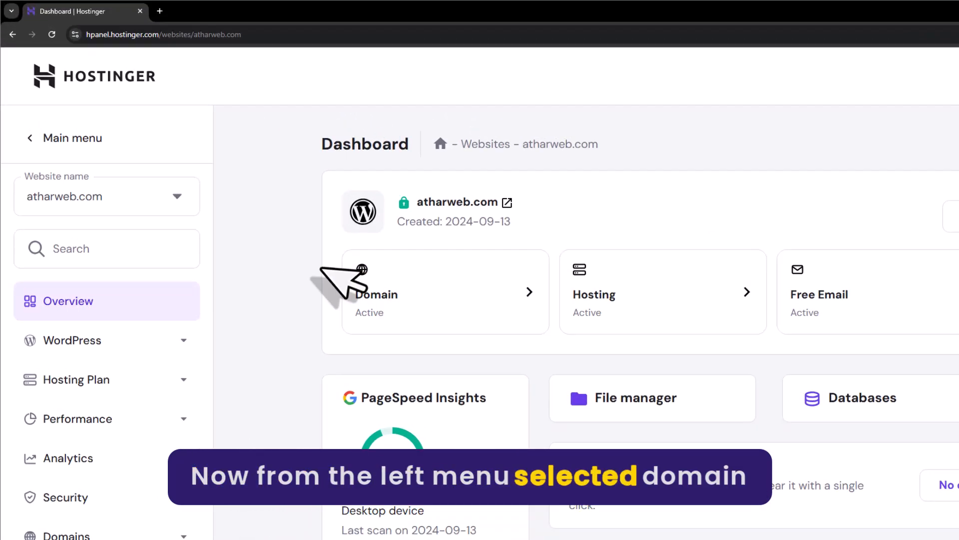
pyautogui.click(106, 196)
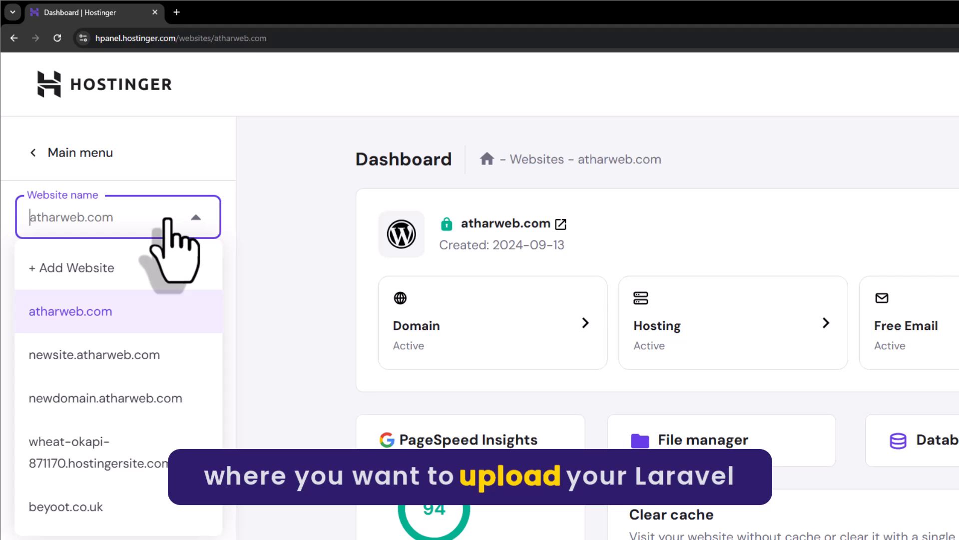
pyautogui.click(94, 354)
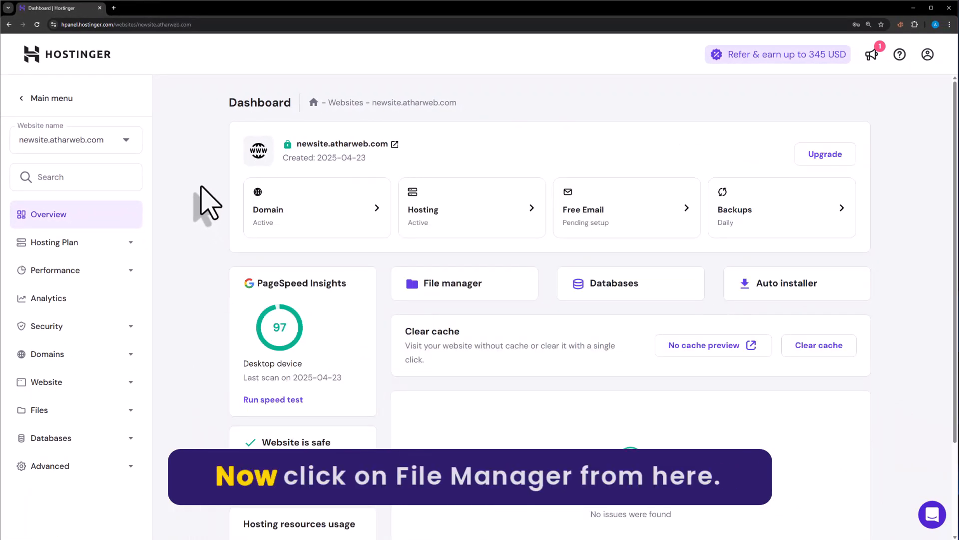
pyautogui.click(452, 283)
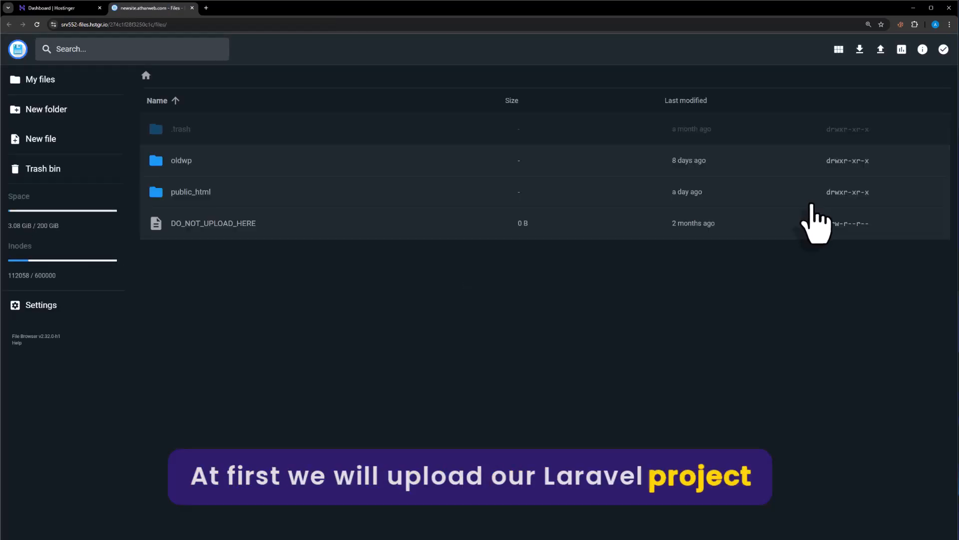
pyautogui.moveTo(793, 312)
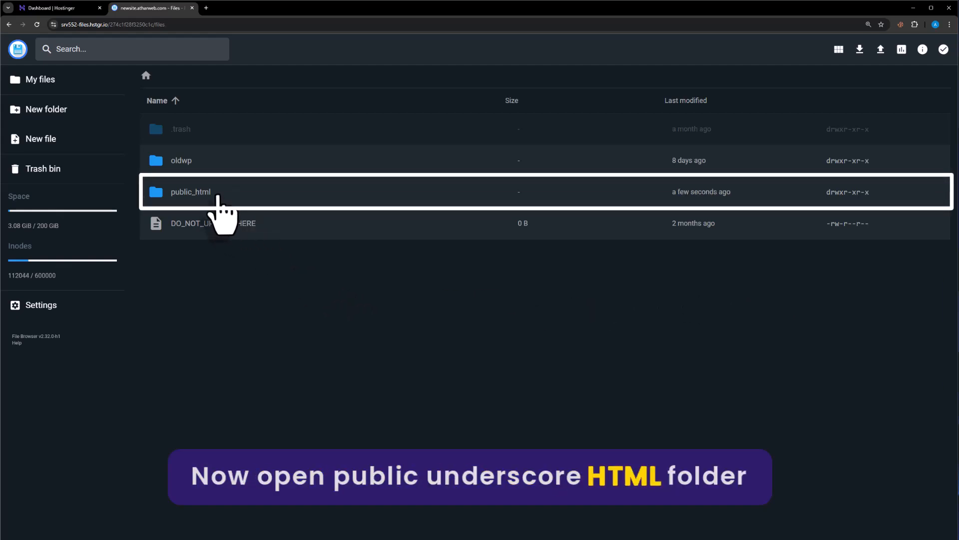
# Upload laravel_hostinger_demo.zip as a single file into the public_html folder.
pyautogui.doubleClick(190, 192)
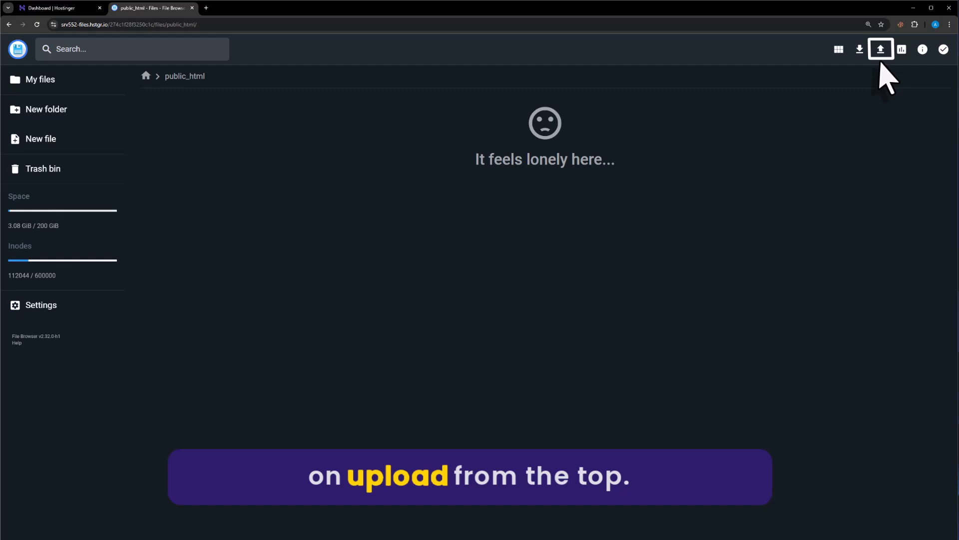
pyautogui.click(880, 49)
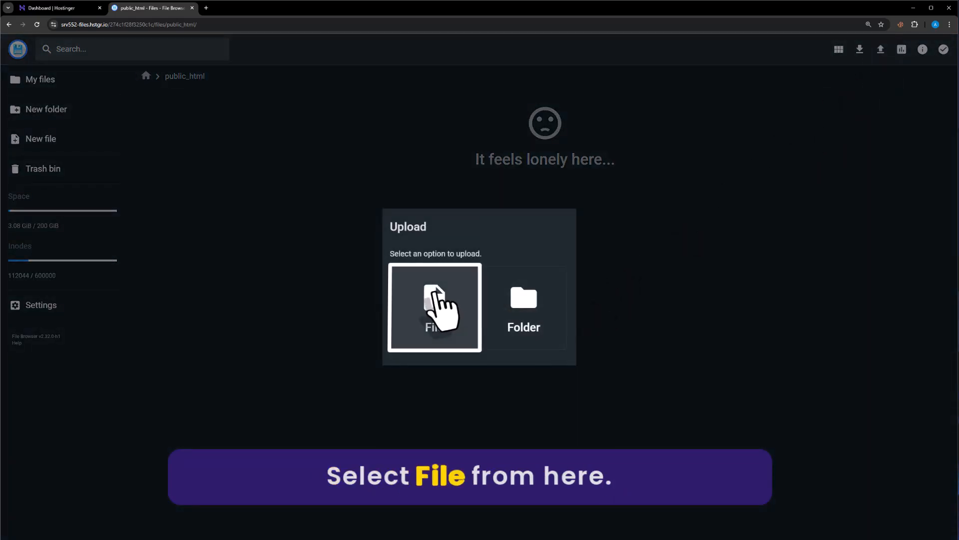
pyautogui.click(433, 307)
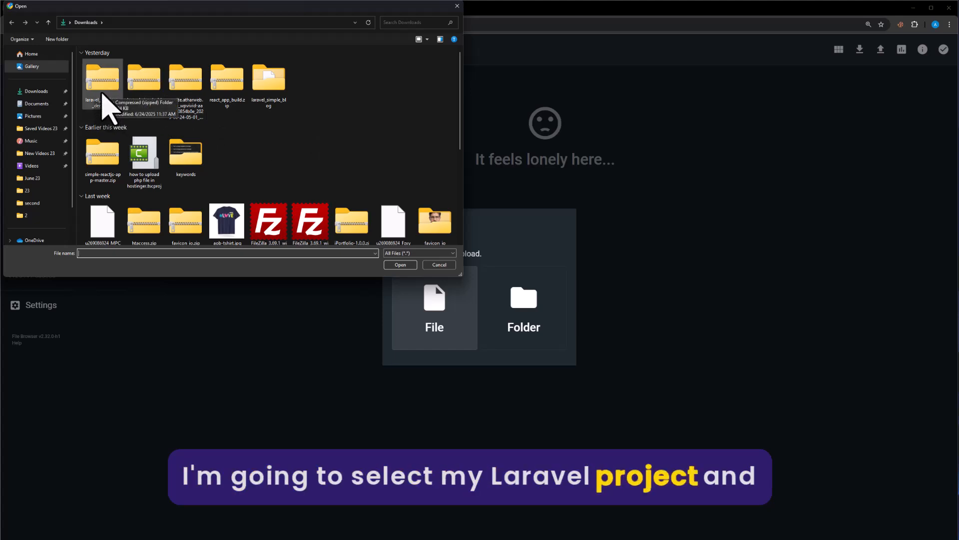
pyautogui.click(400, 264)
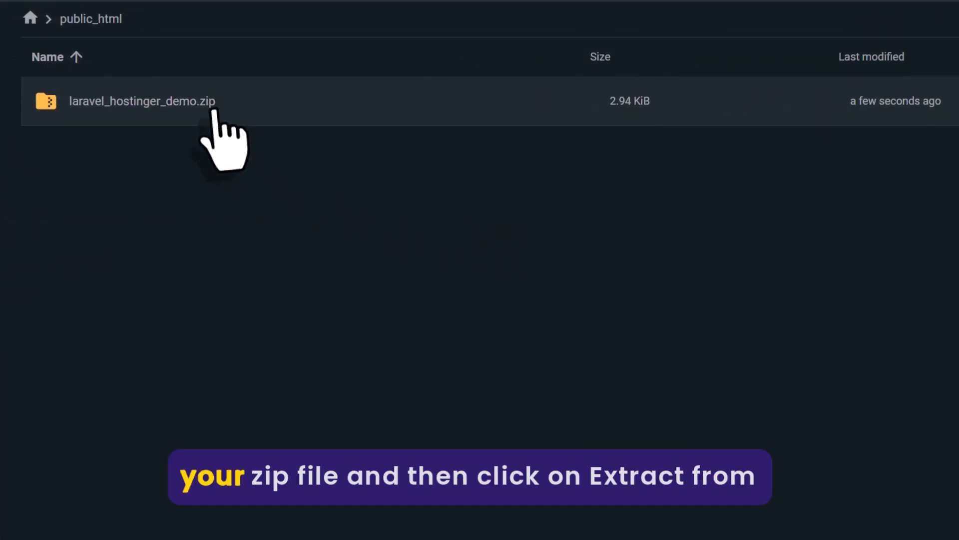
# Extract laravel_hostinger_demo.zip into a new folder named hello.
pyautogui.rightClick(142, 101)
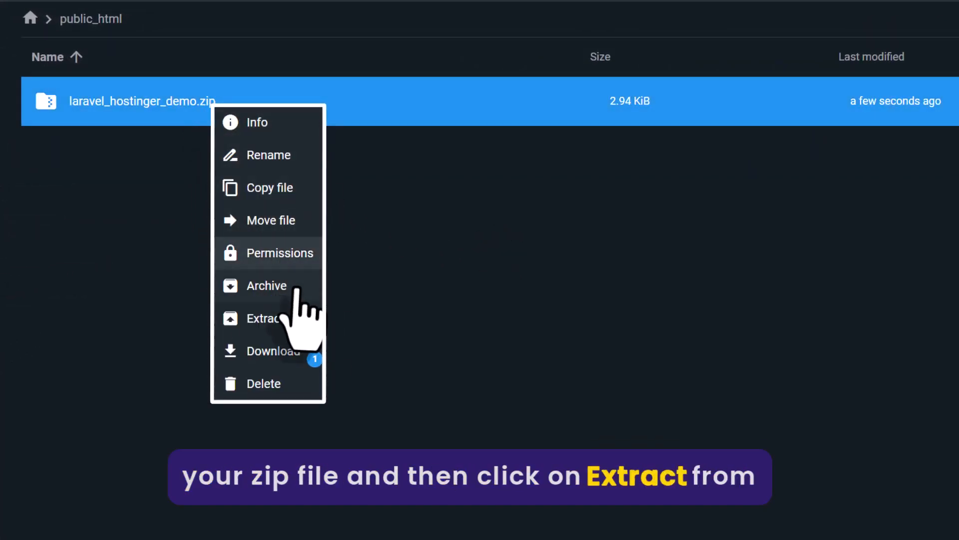
pyautogui.click(260, 319)
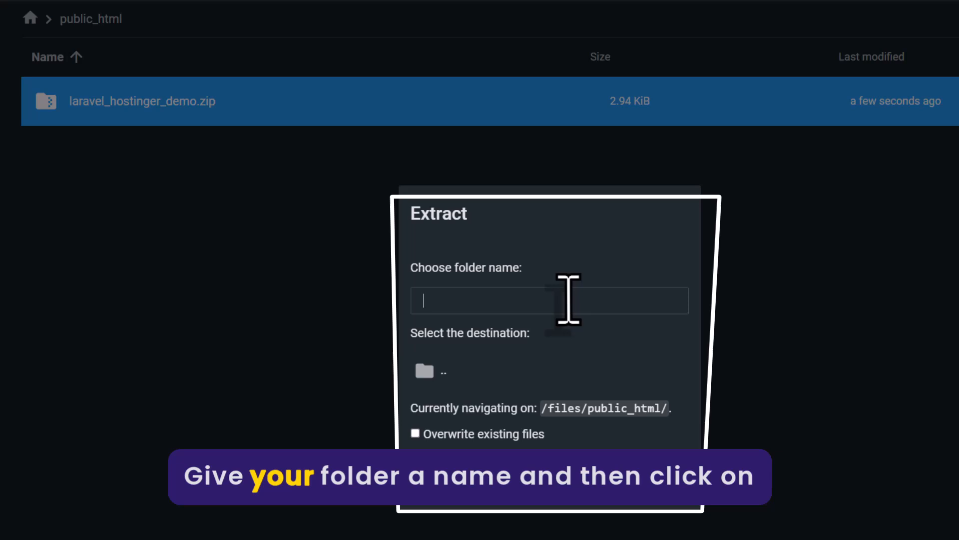
pyautogui.write('hello')
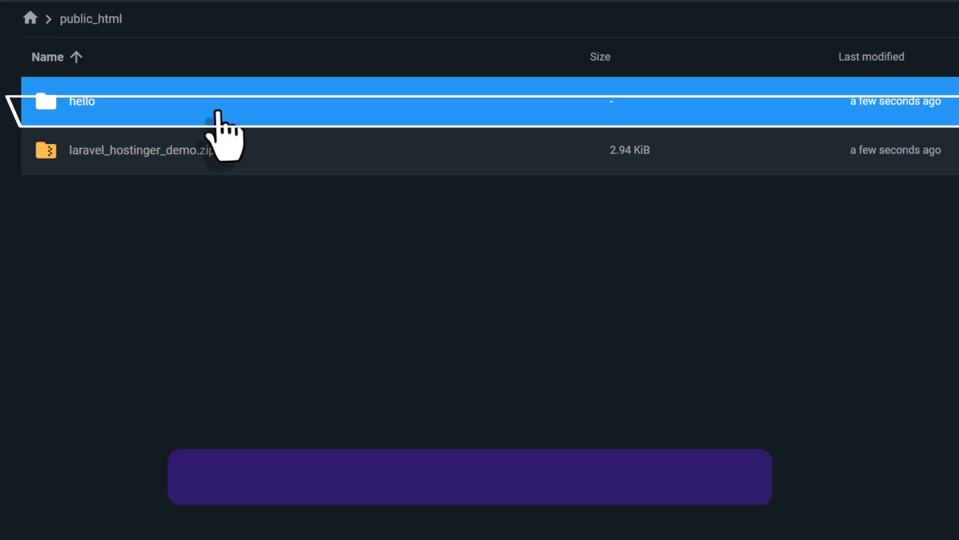
# Select every file inside hello and move them up into public_html.
pyautogui.doubleClick(82, 102)
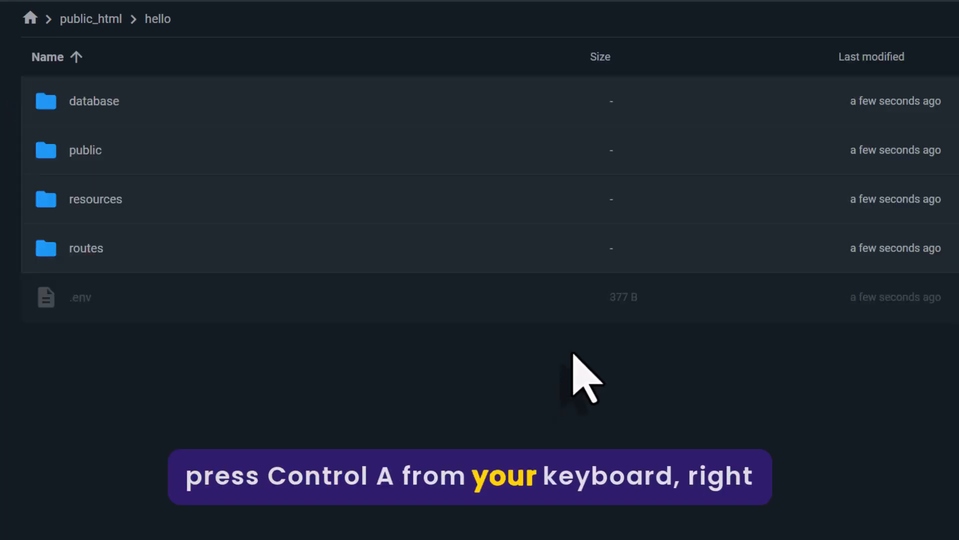
pyautogui.press('ctrl+a')
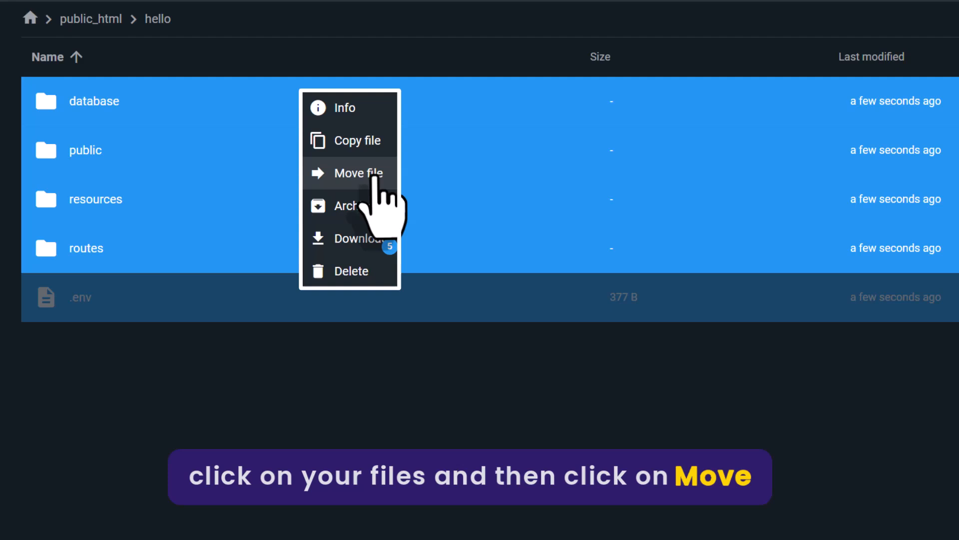
pyautogui.click(359, 173)
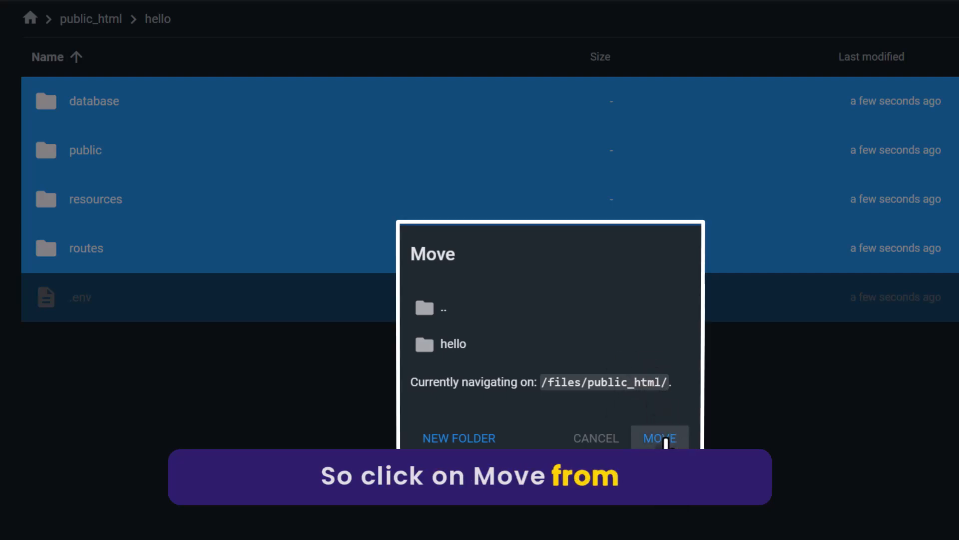
pyautogui.click(660, 438)
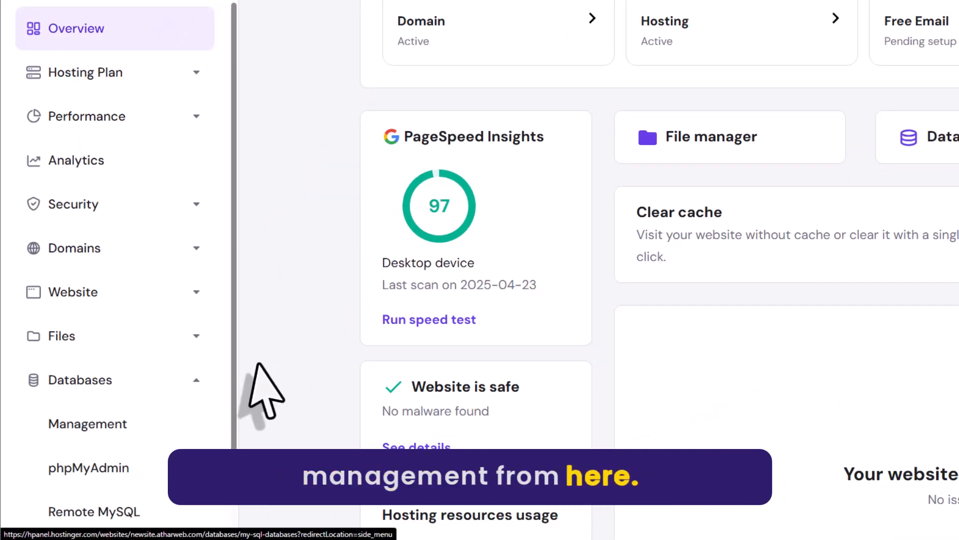
# Go to Databases > Management to reach the site's MySQL database in phpMyAdmin.
pyautogui.click(88, 424)
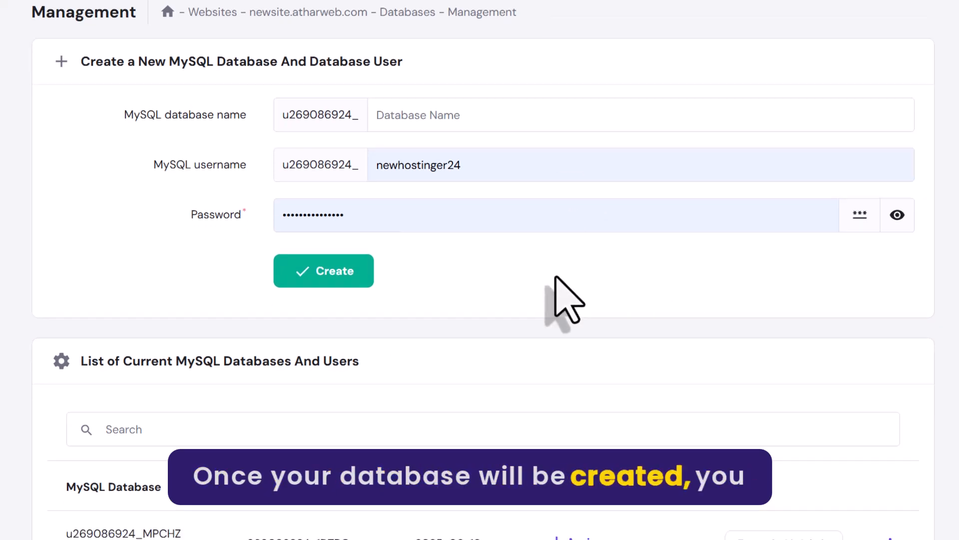
pyautogui.scroll(-3)
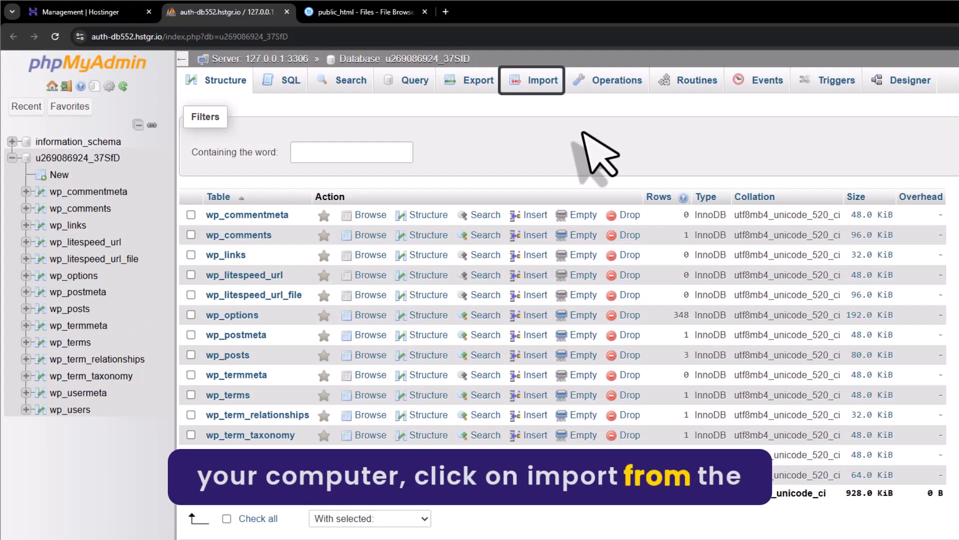
# Go to the Import page for the site database and browse for a file to import.
pyautogui.click(542, 80)
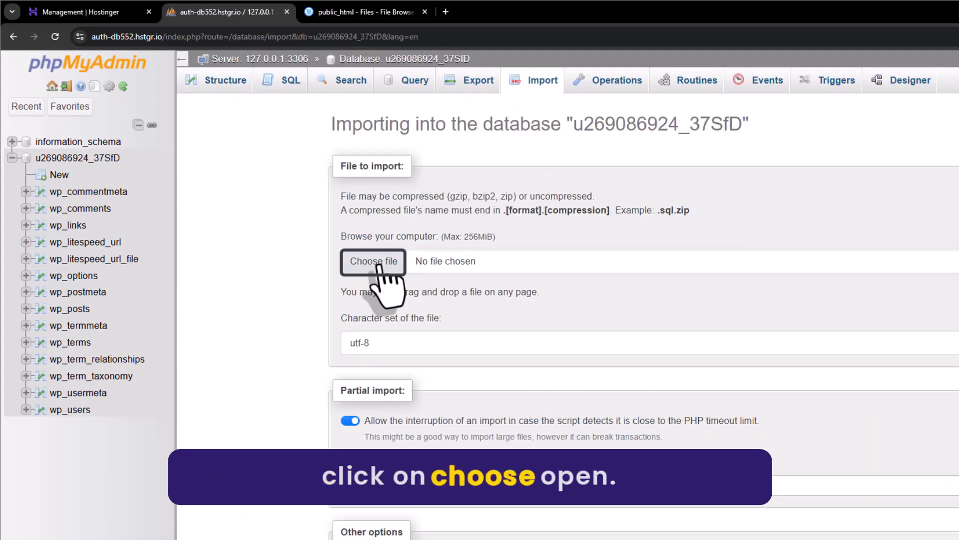
pyautogui.click(373, 262)
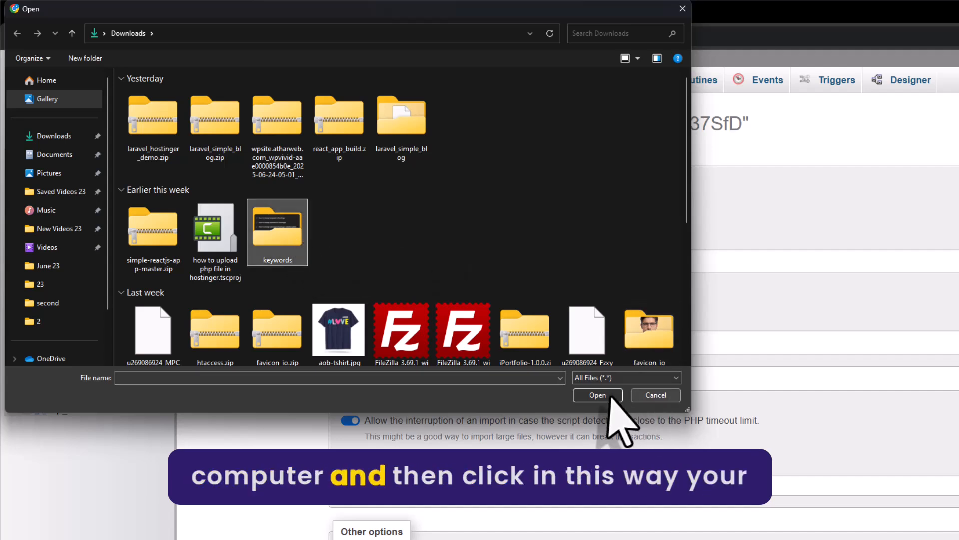
pyautogui.moveTo(621, 269)
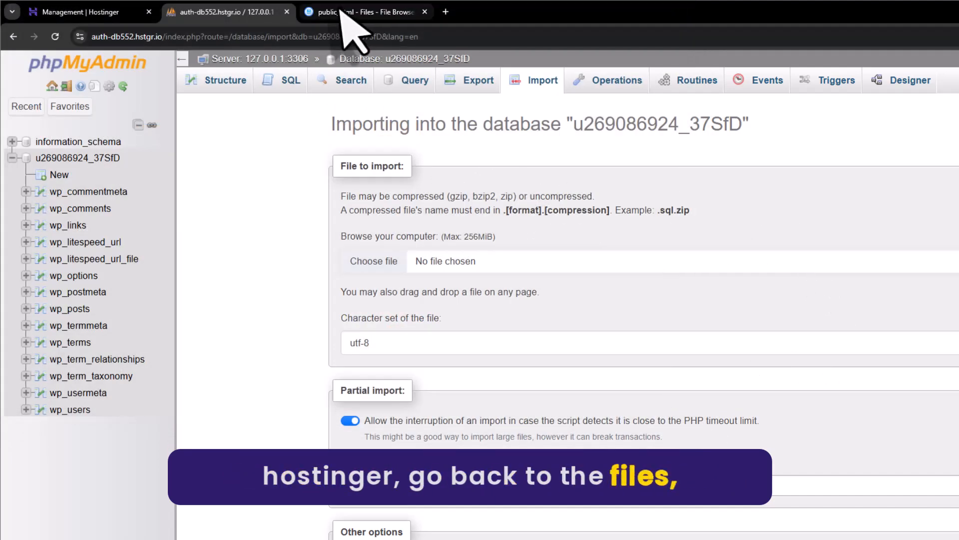
# Back in File Browser, open public_html's .env file for editing.
pyautogui.click(358, 12)
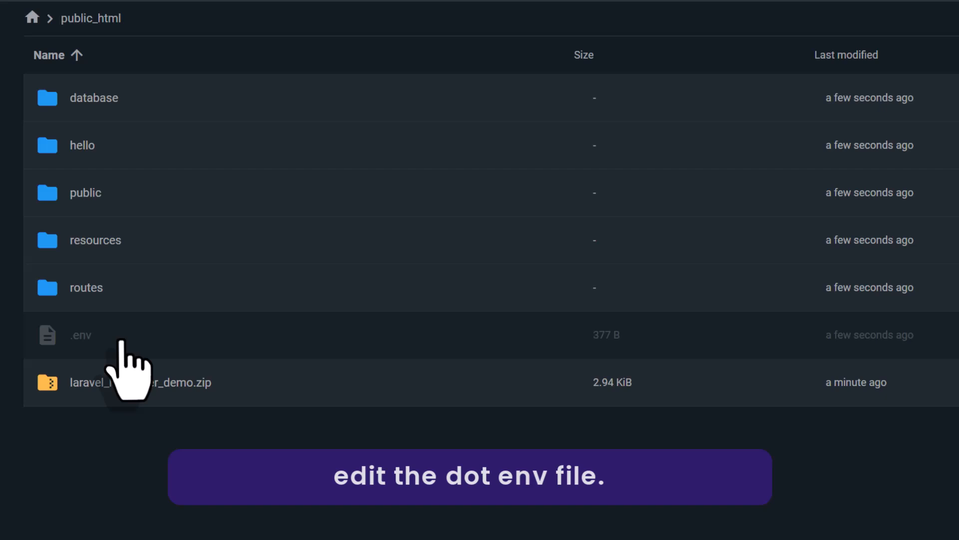
pyautogui.doubleClick(80, 335)
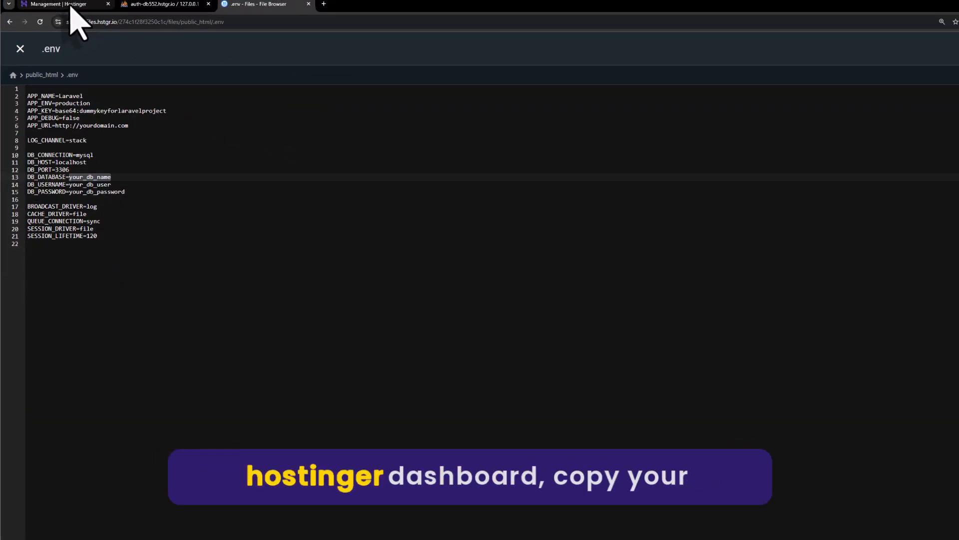
# Copy the database name and user from hPanel into .env and save the file.
pyautogui.click(60, 9)
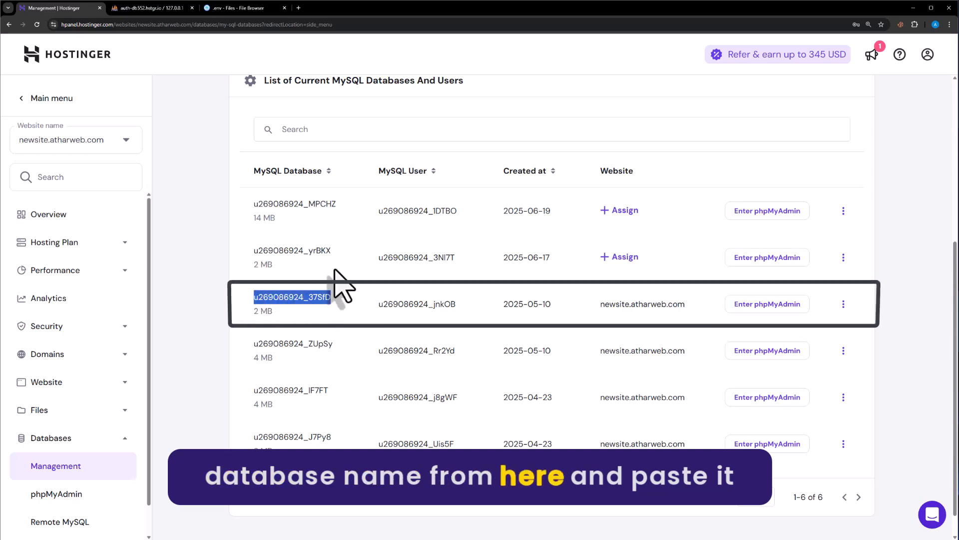
pyautogui.click(241, 8)
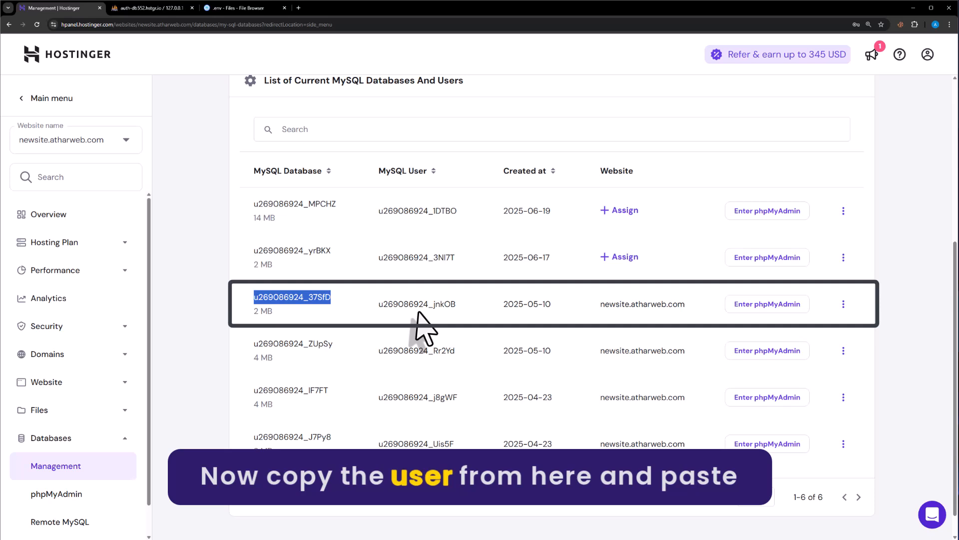
pyautogui.click(241, 8)
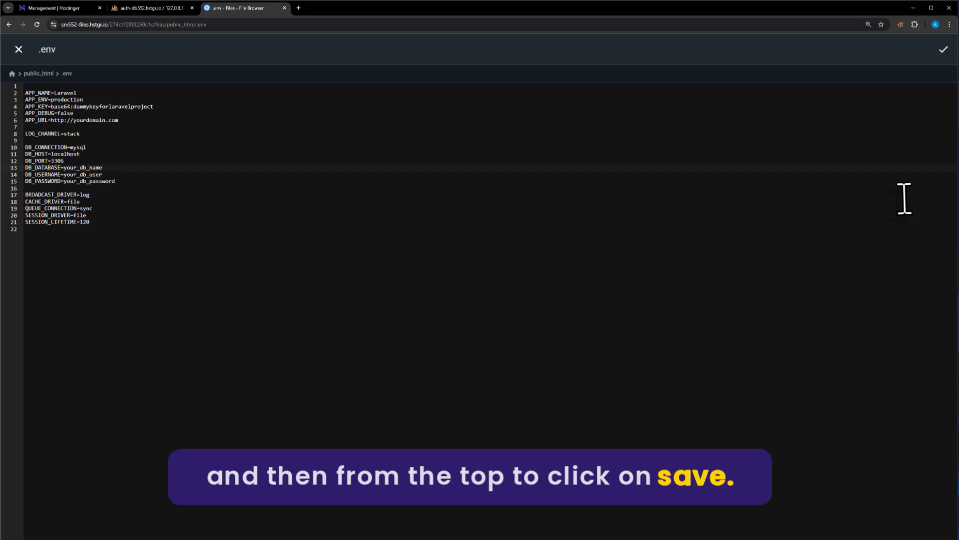
pyautogui.click(943, 50)
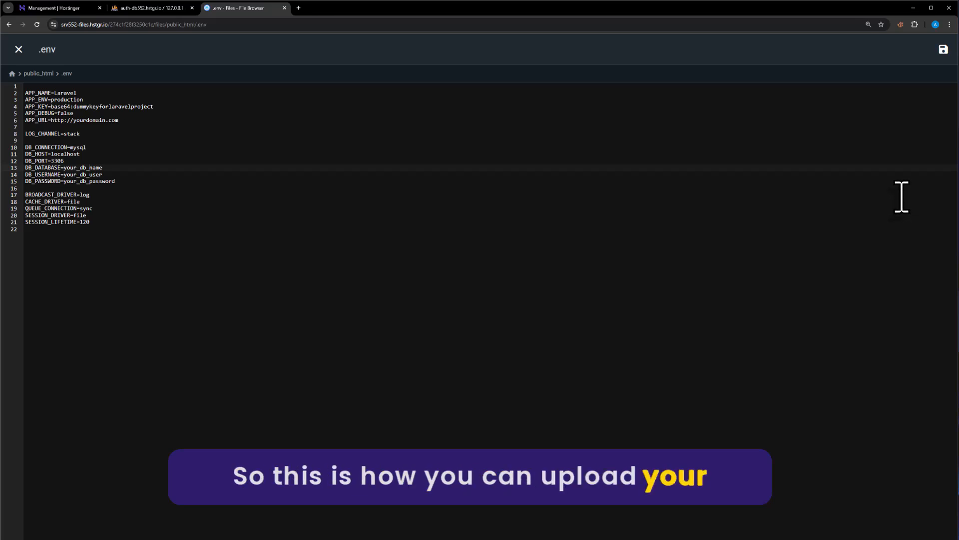